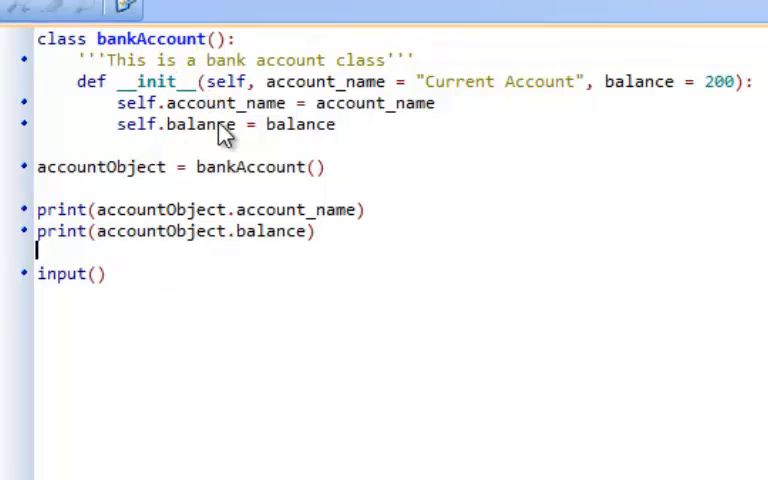
mouse_move(270, 124)
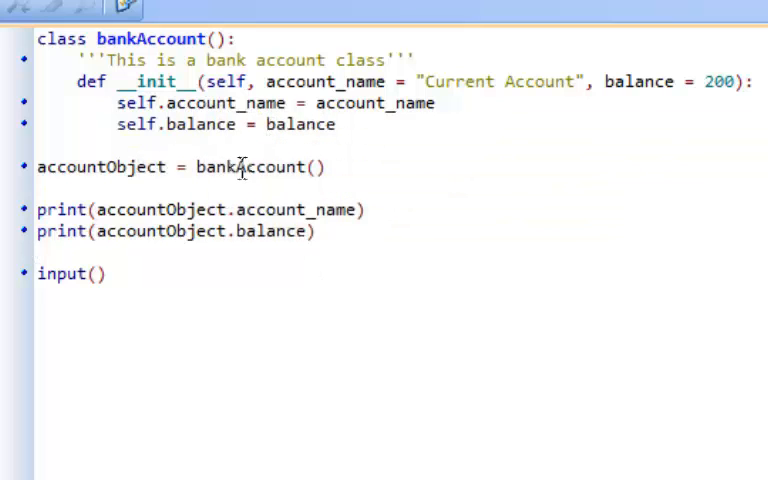
mouse_move(392, 252)
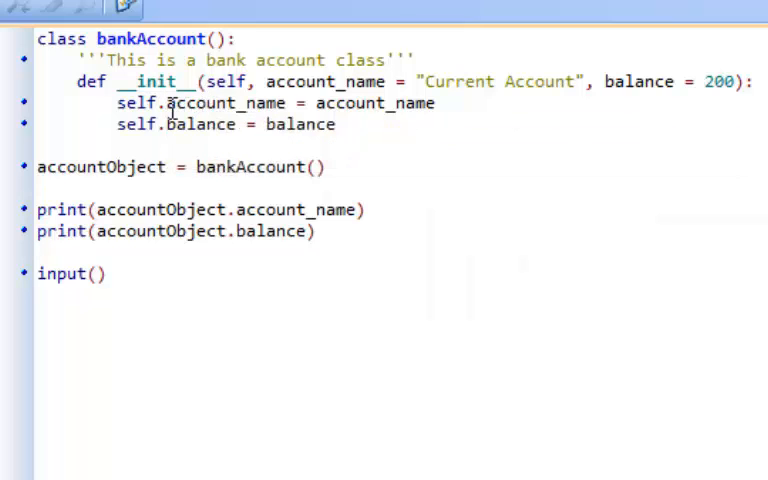
mouse_move(180, 124)
text(__)
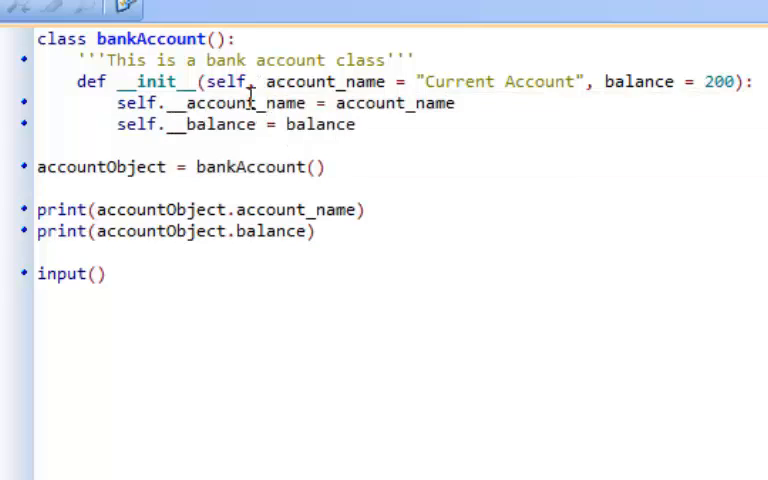
mouse_move(516, 350)
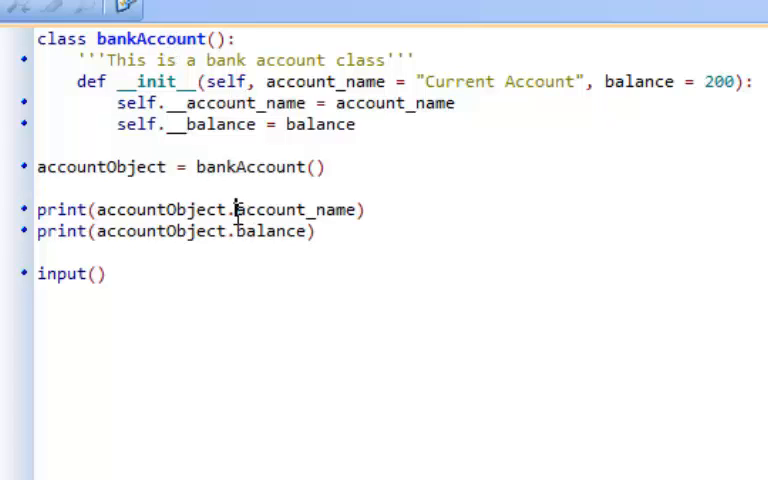
Prefix account_name and balance with '__' to make them private attributes.
text(__)
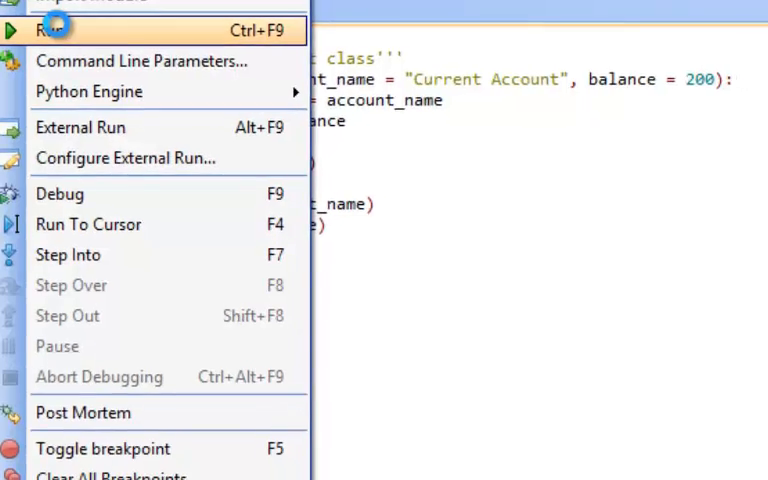
Run the script and dismiss the AttributeError raised by reading __account_name externally.
click(48, 30)
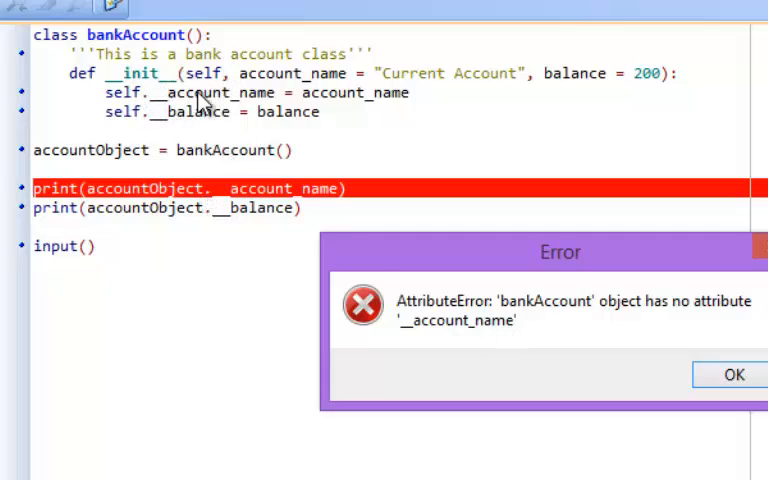
mouse_move(316, 196)
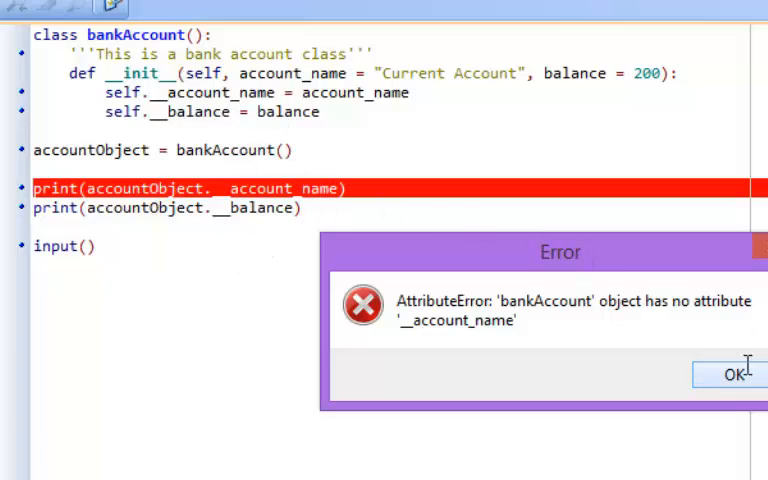
click(732, 372)
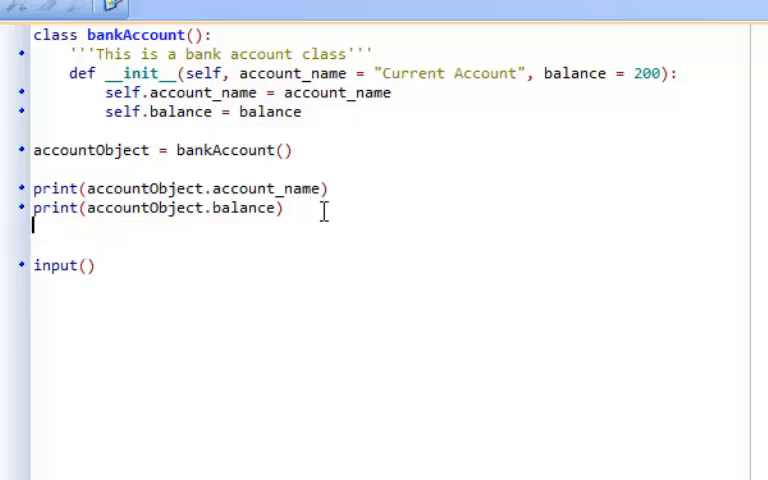
Assign accountObject.balance = 2000000, print the balance again, and run the script.
text(accountObject)
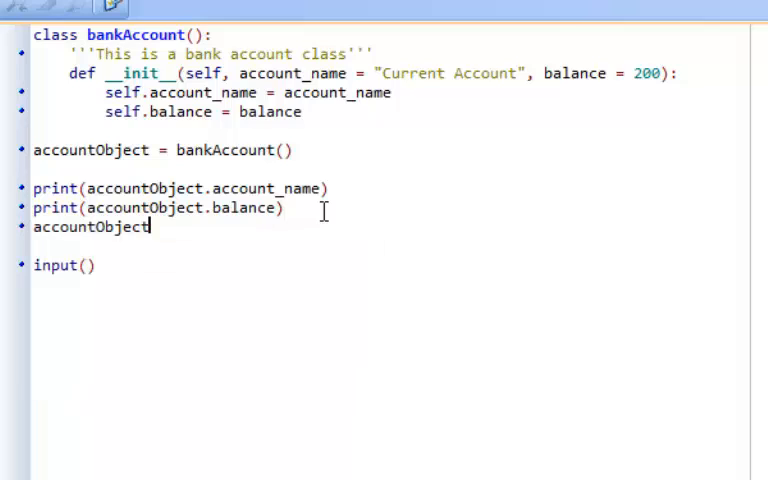
text(.balance = 2)
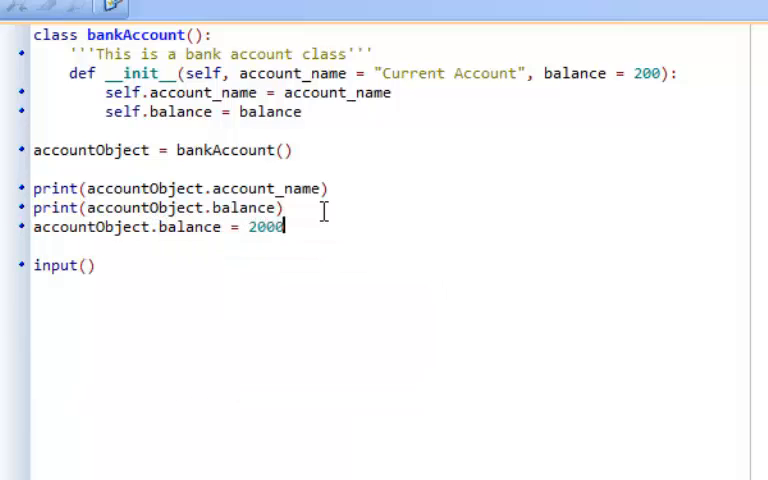
text(000)
text(print(accountObject.balance))
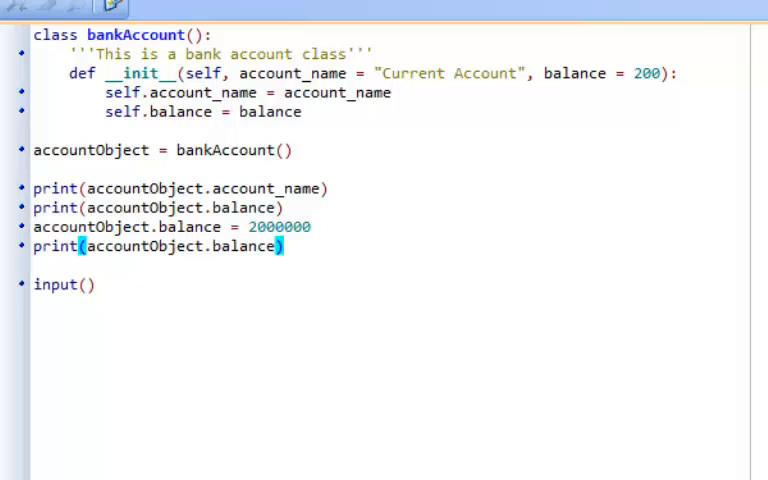
key(F5)
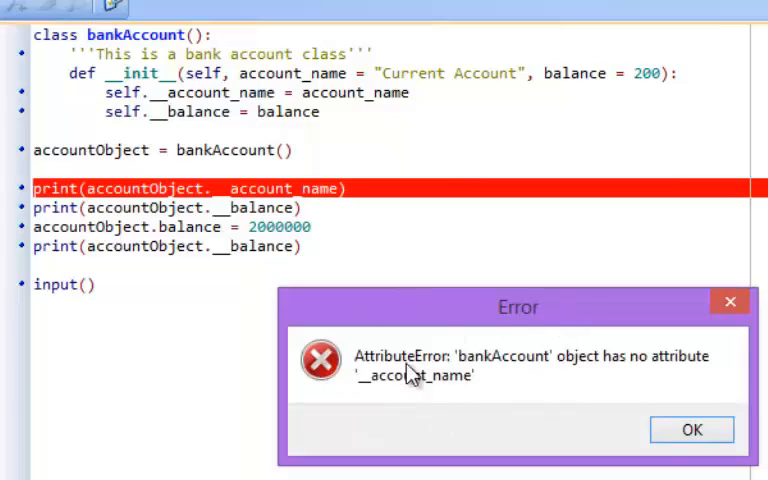
mouse_move(210, 92)
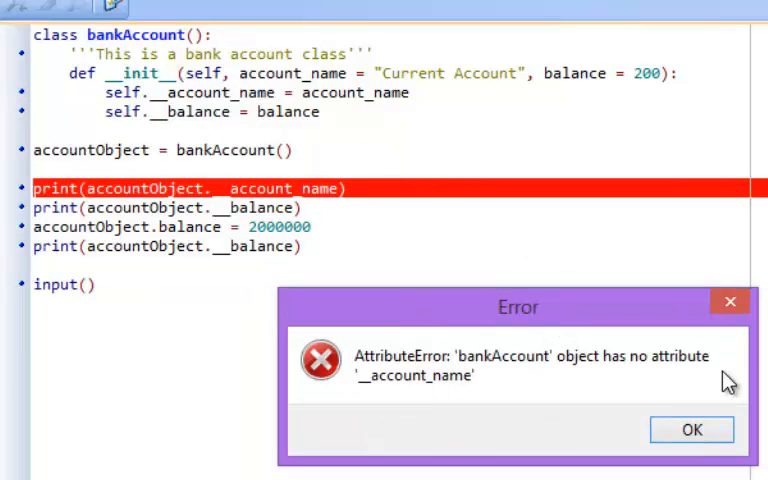
Dismiss the AttributeError about __account_name after running with private attributes.
click(692, 428)
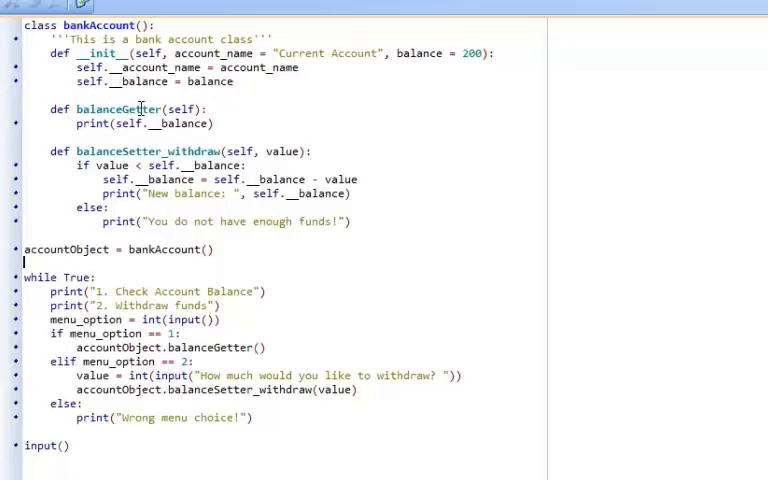
mouse_move(130, 120)
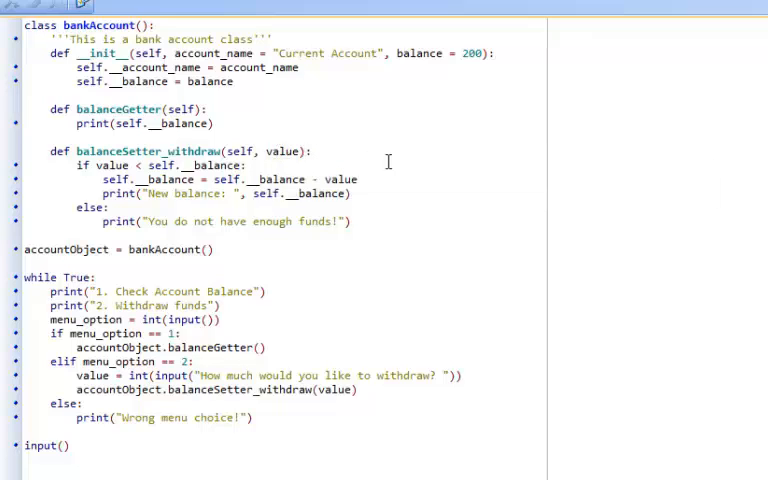
mouse_move(238, 172)
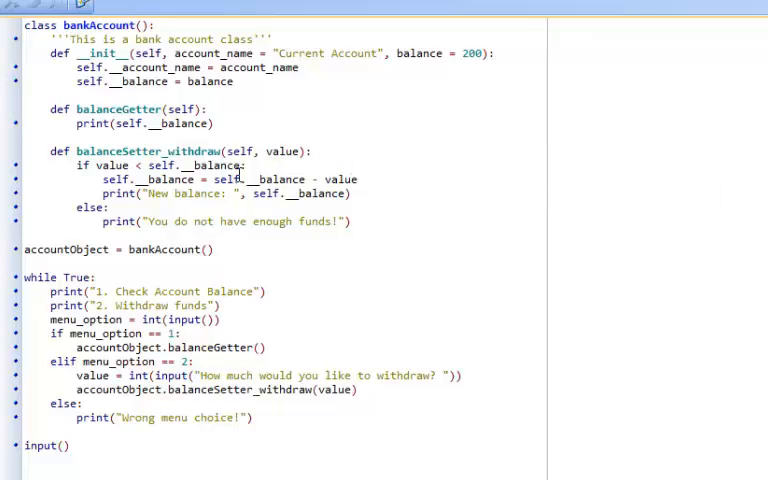
mouse_move(216, 164)
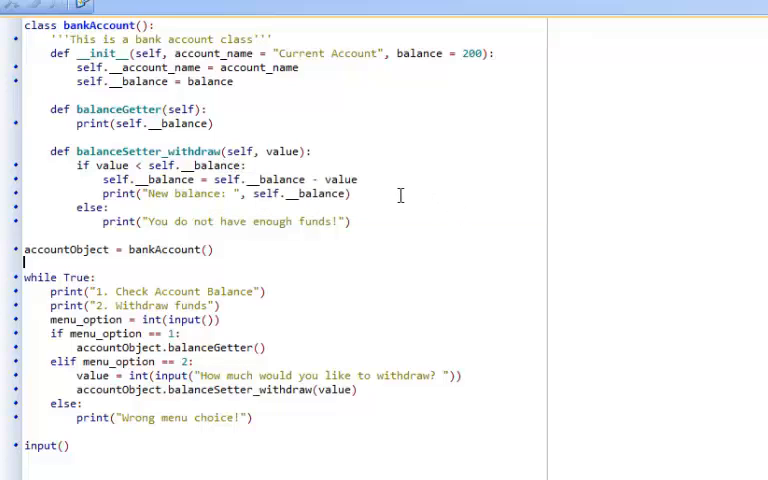
mouse_move(370, 208)
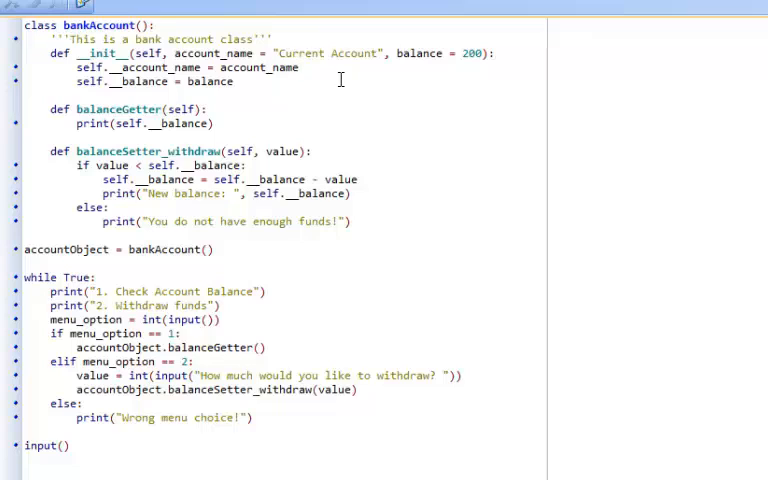
mouse_move(400, 212)
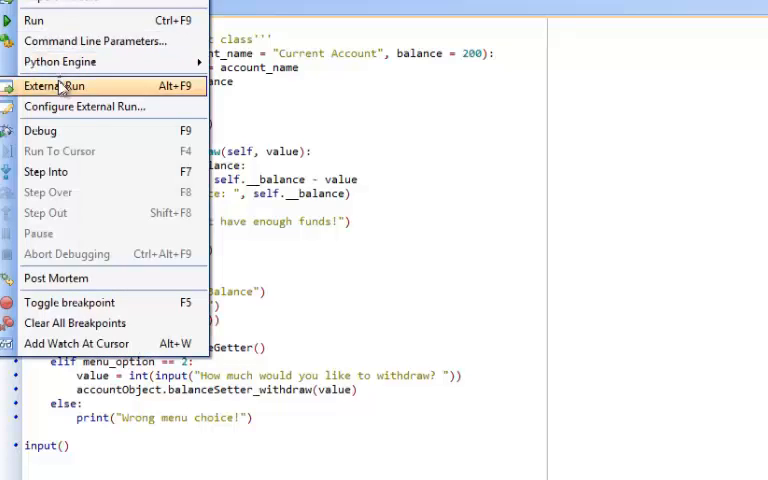
Run externally in a console, withdraw 150 leaving 50, then request a 51 withdrawal.
click(54, 86)
text(2)
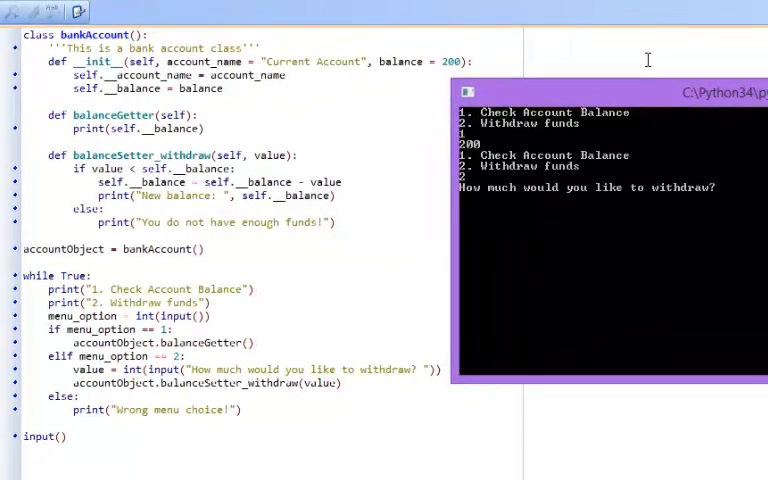
text(150)
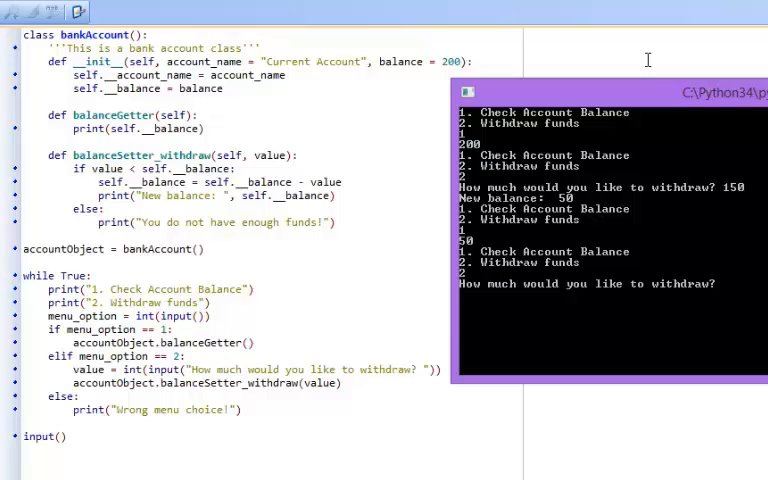
text(51)
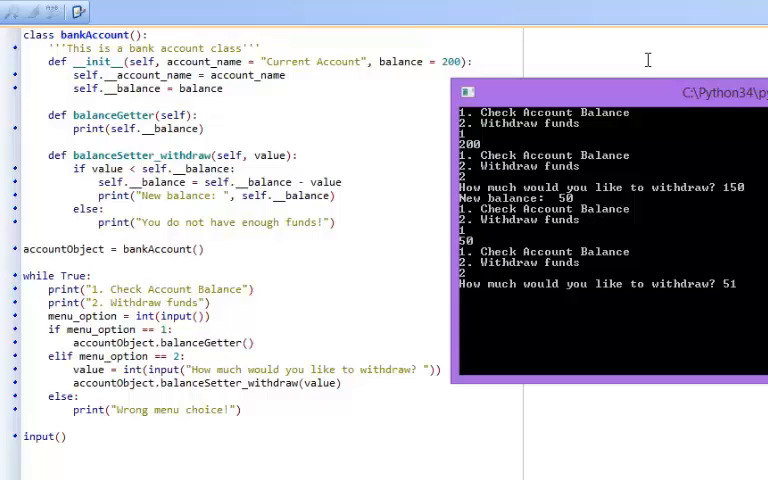